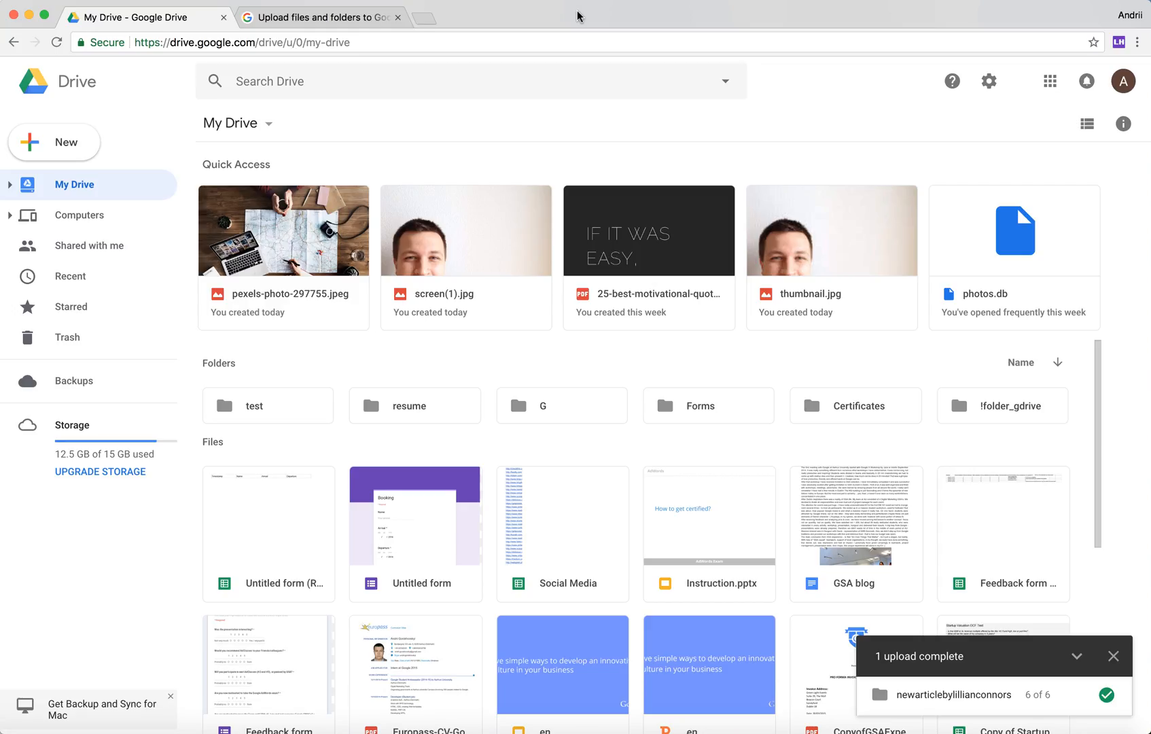
mouse_move(334, 369)
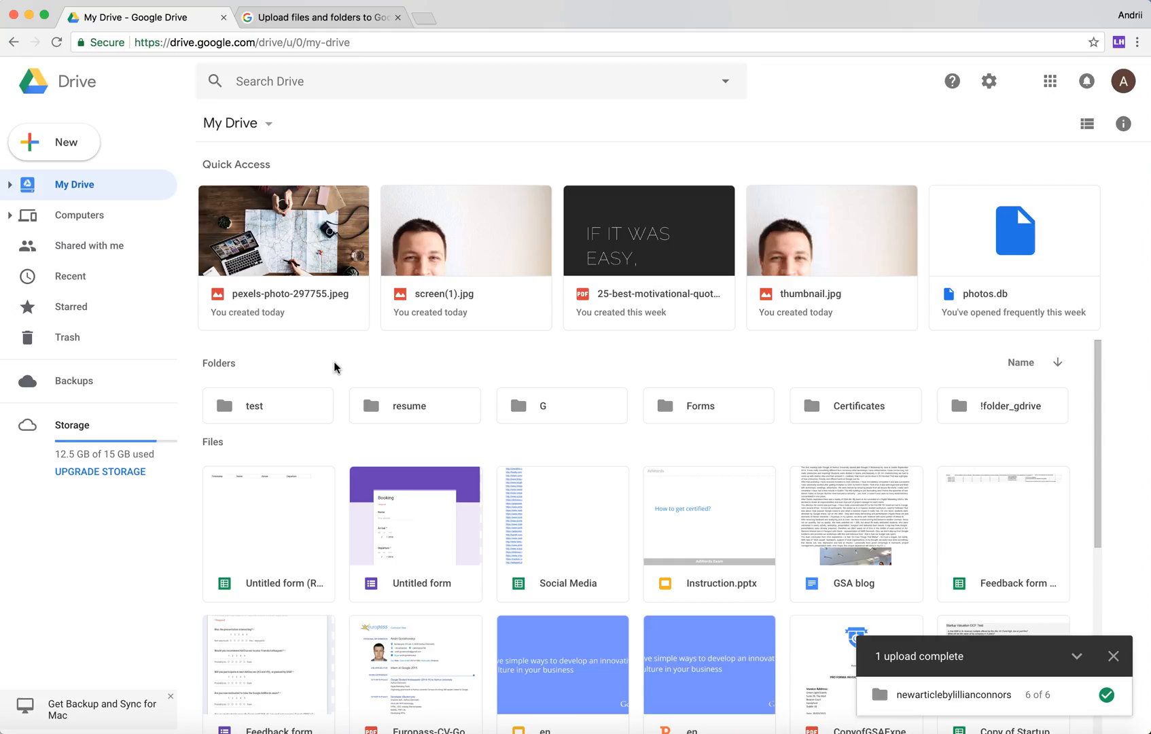
mouse_move(298, 419)
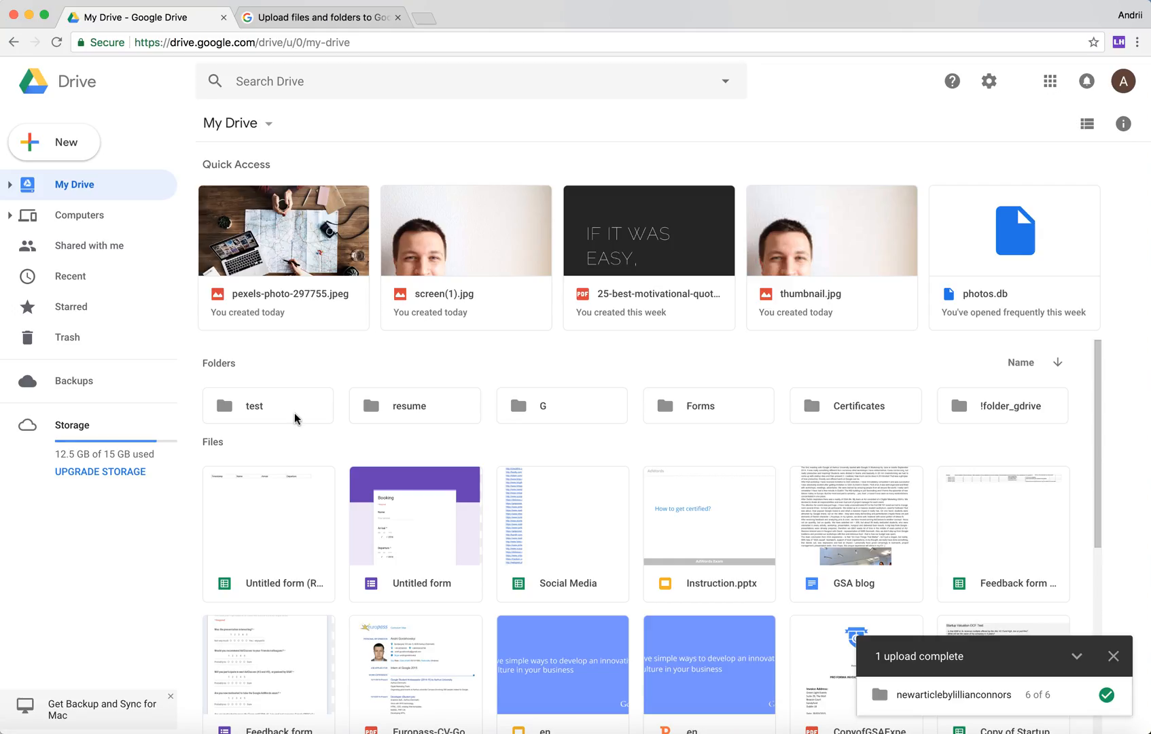
Open the 'test' folder to view its contents
double_click(267, 405)
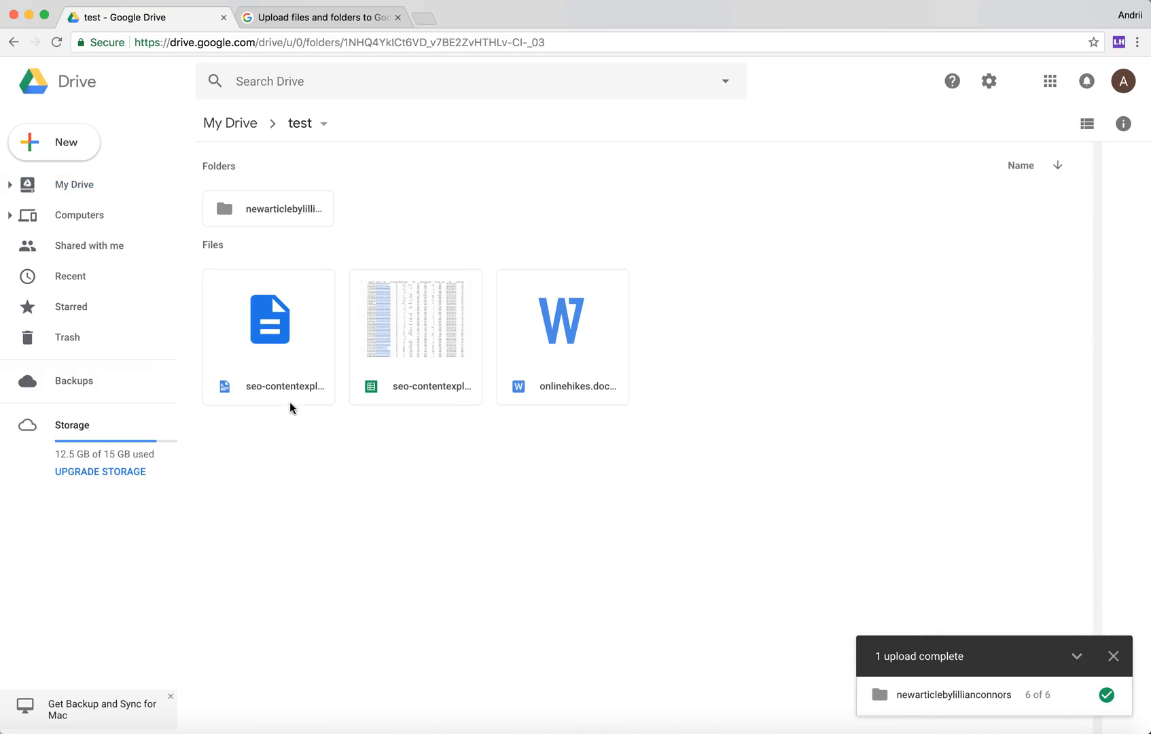
mouse_move(321, 125)
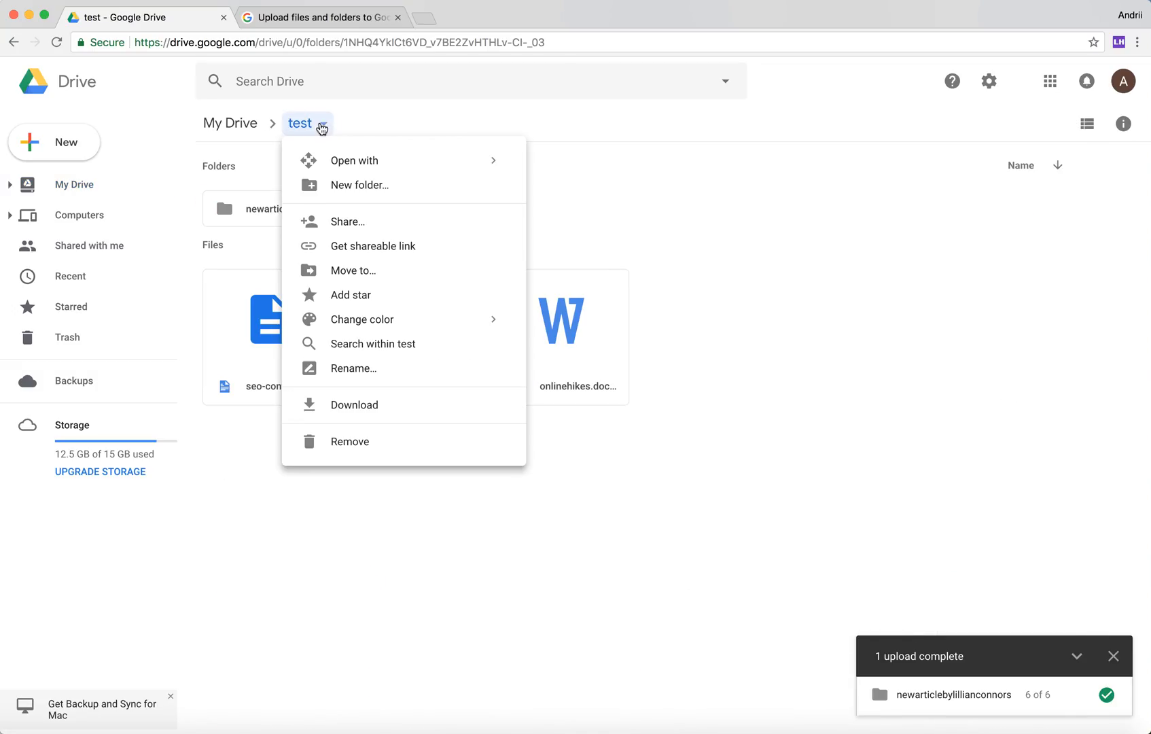
mouse_move(345, 221)
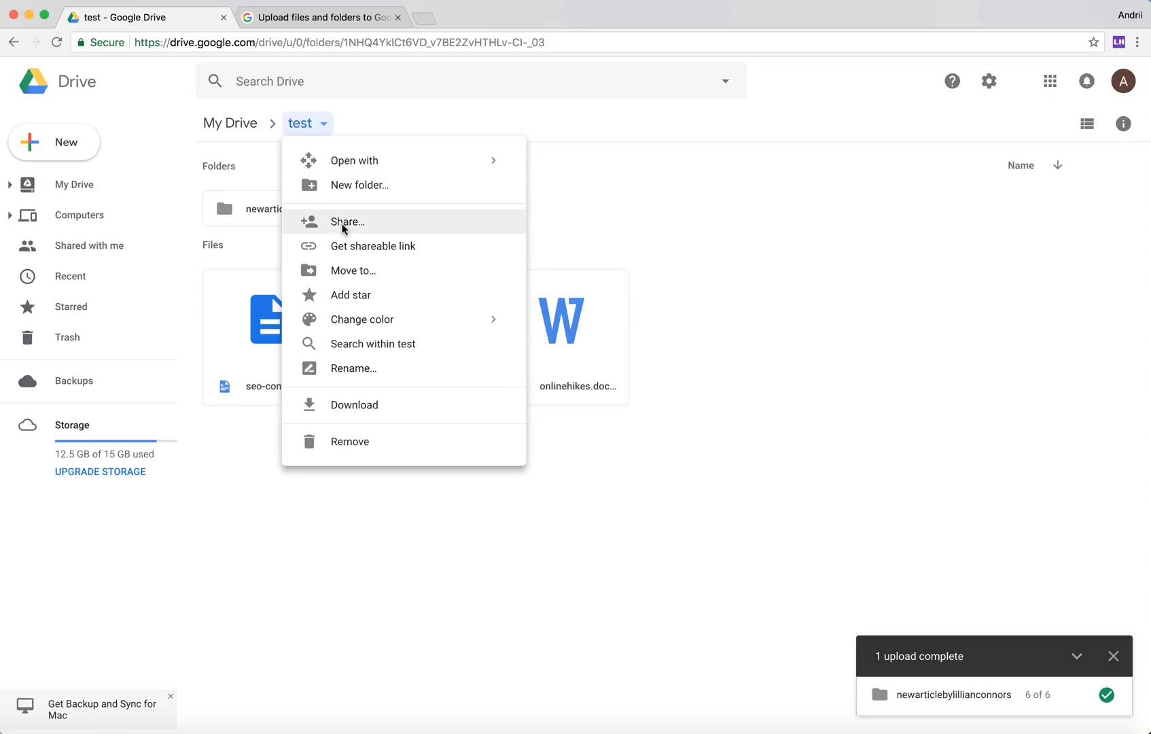
Share the test folder, add the suggested collaborator from 'ago', and check their access level
left_click(346, 222)
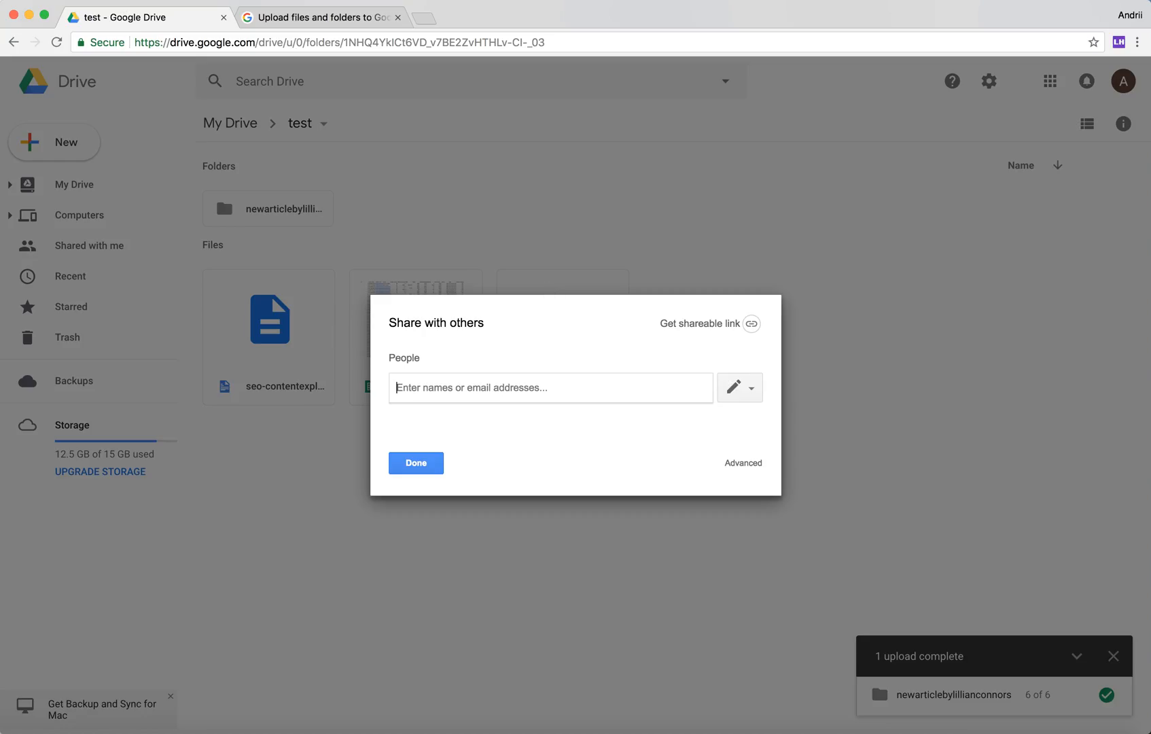
type("ago")
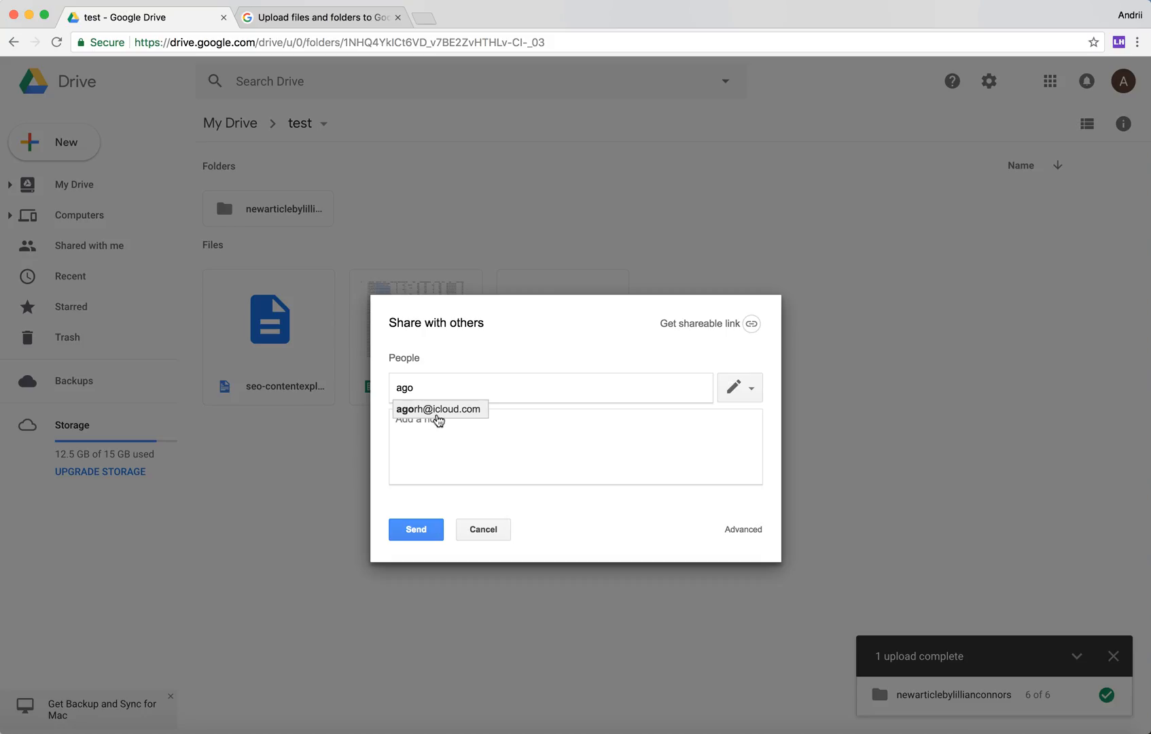
left_click(437, 409)
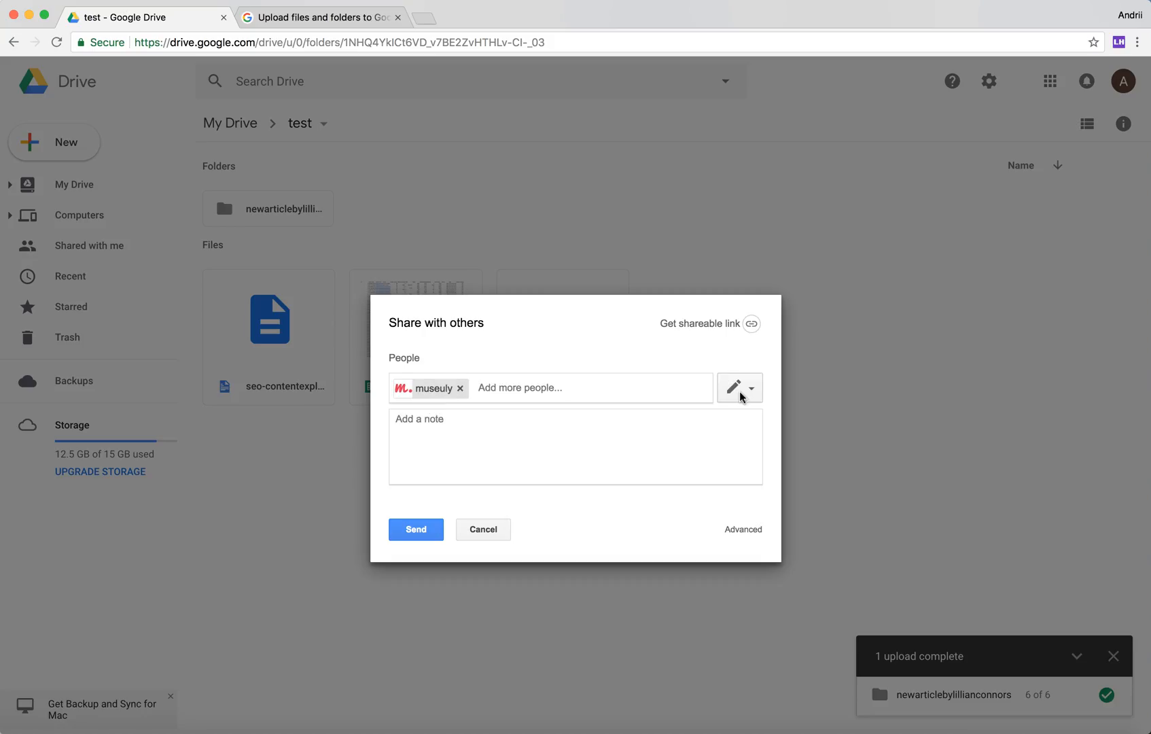
left_click(739, 387)
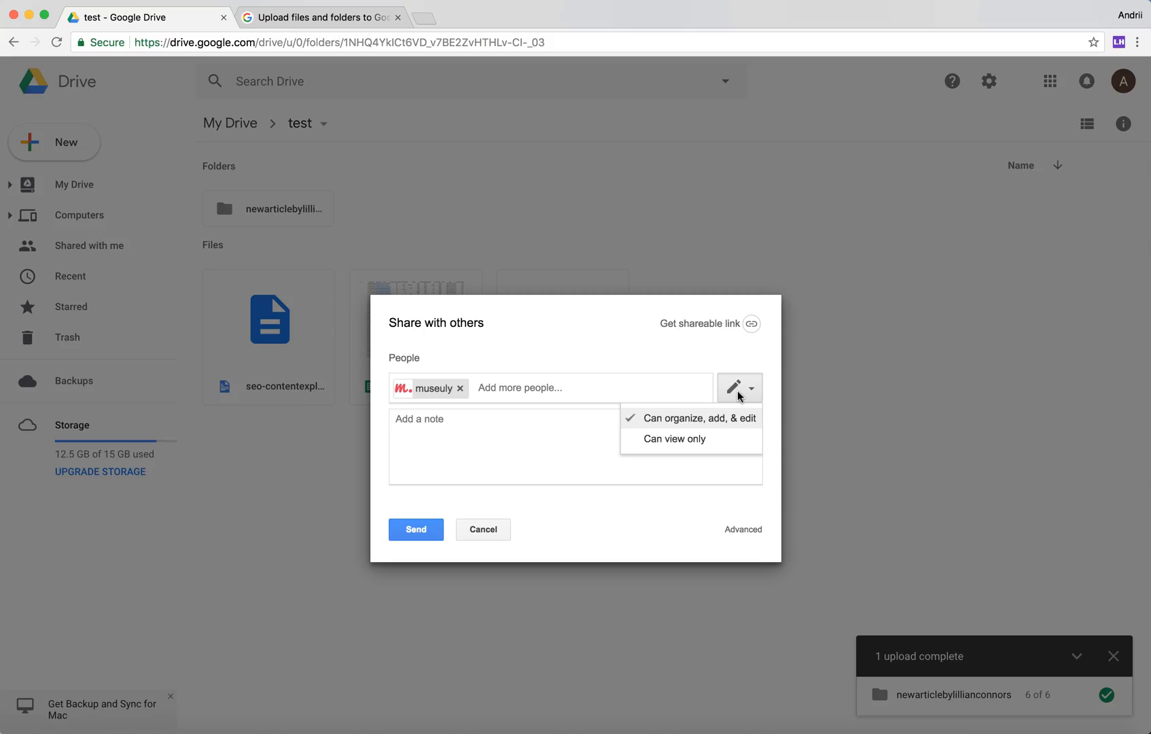
mouse_move(737, 397)
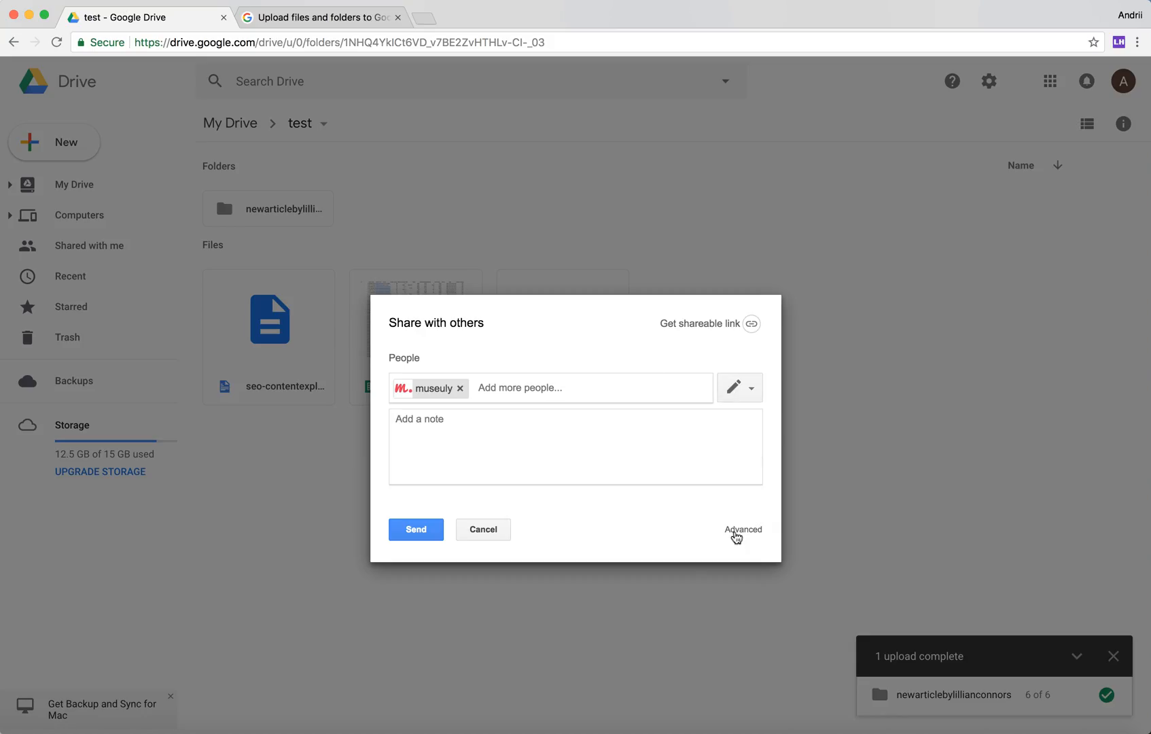
Open the Advanced sharing settings for the test folder
left_click(742, 529)
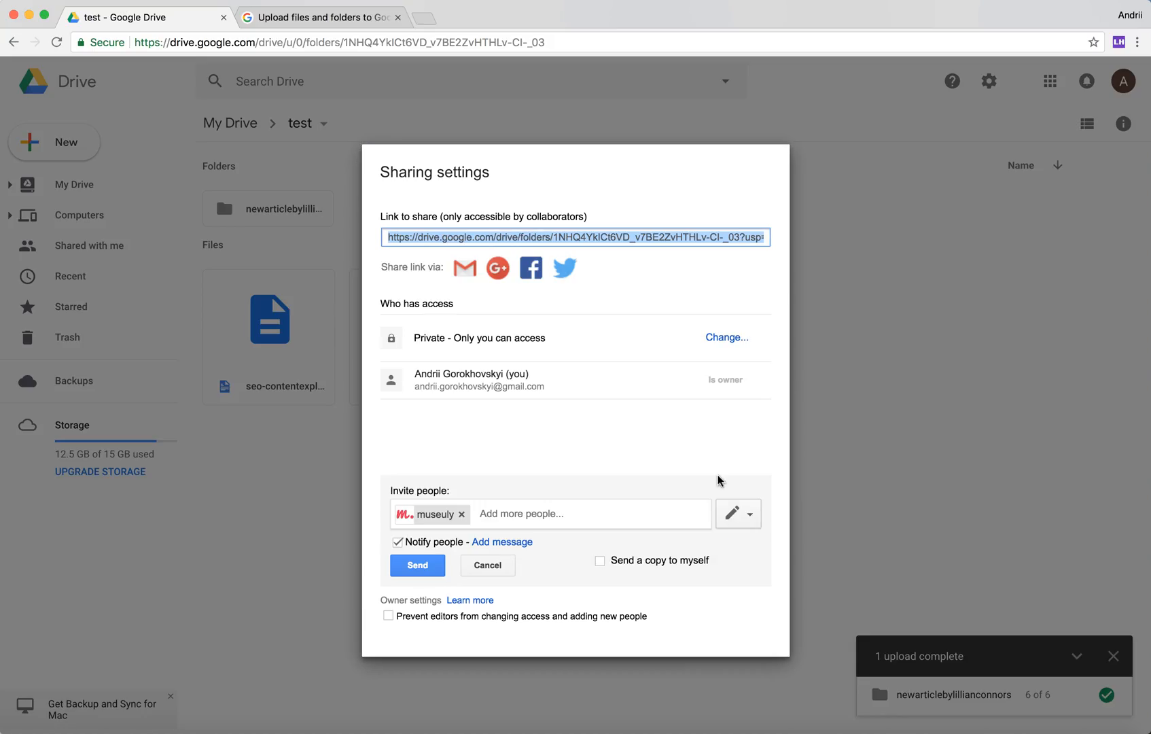
mouse_move(654, 404)
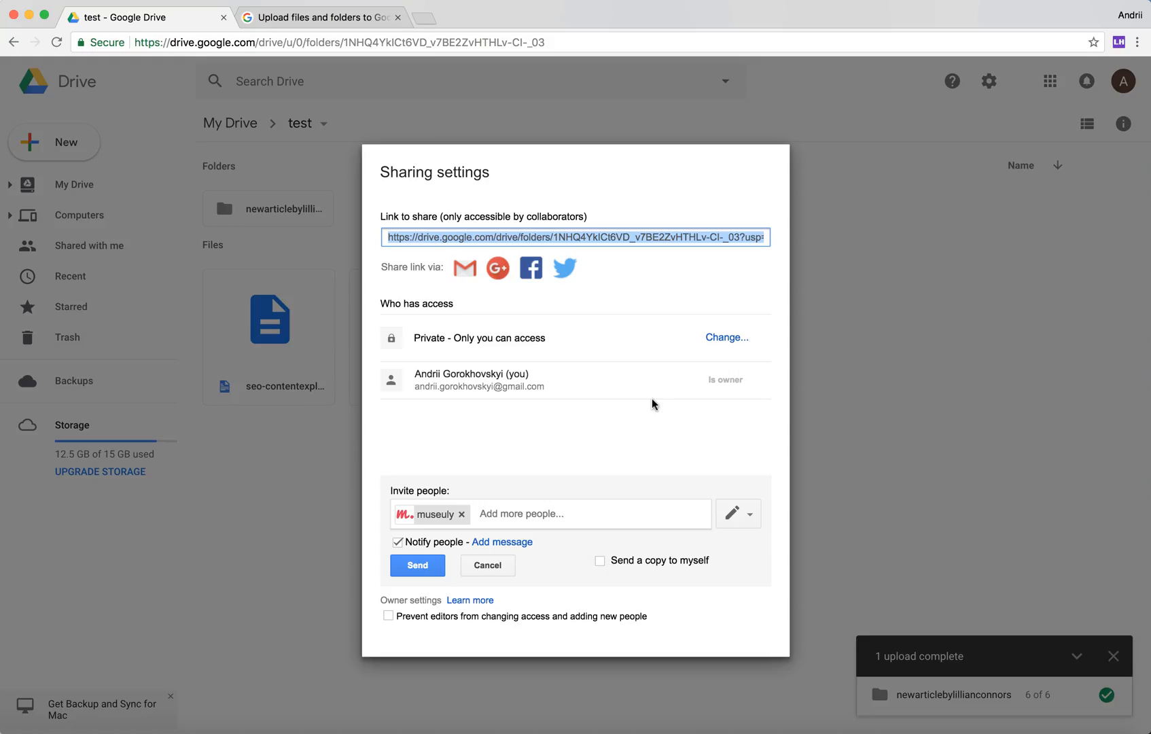
mouse_move(598, 496)
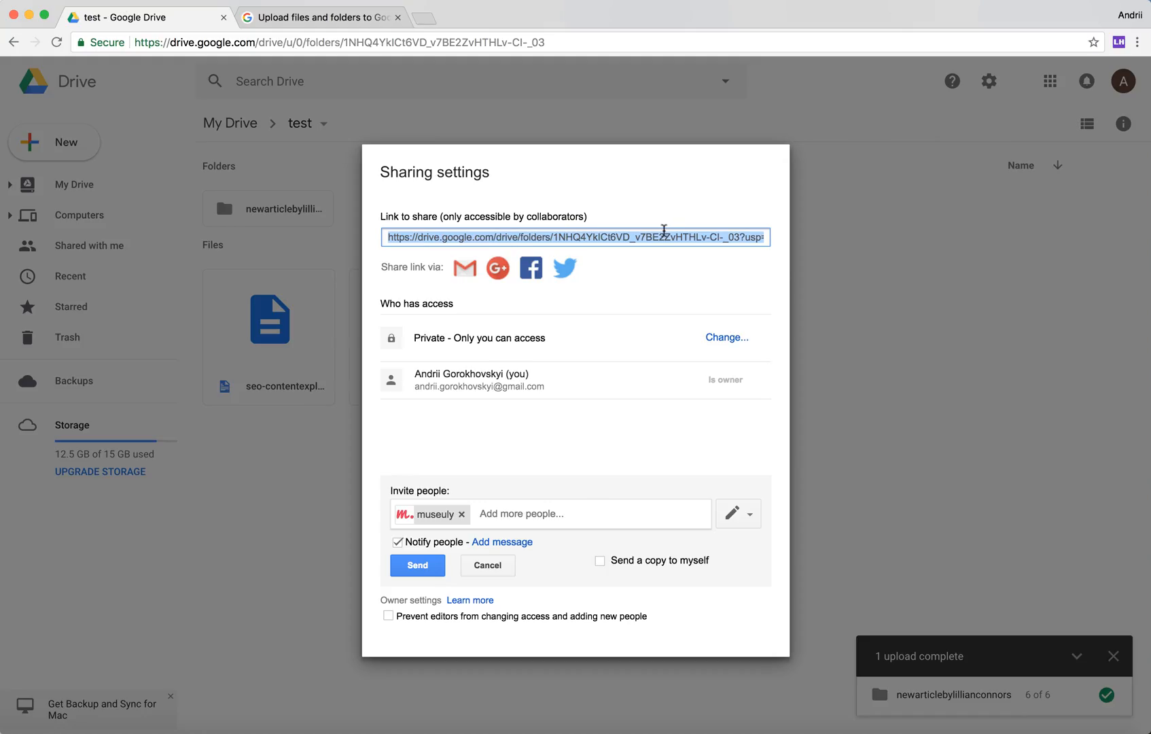
mouse_move(667, 286)
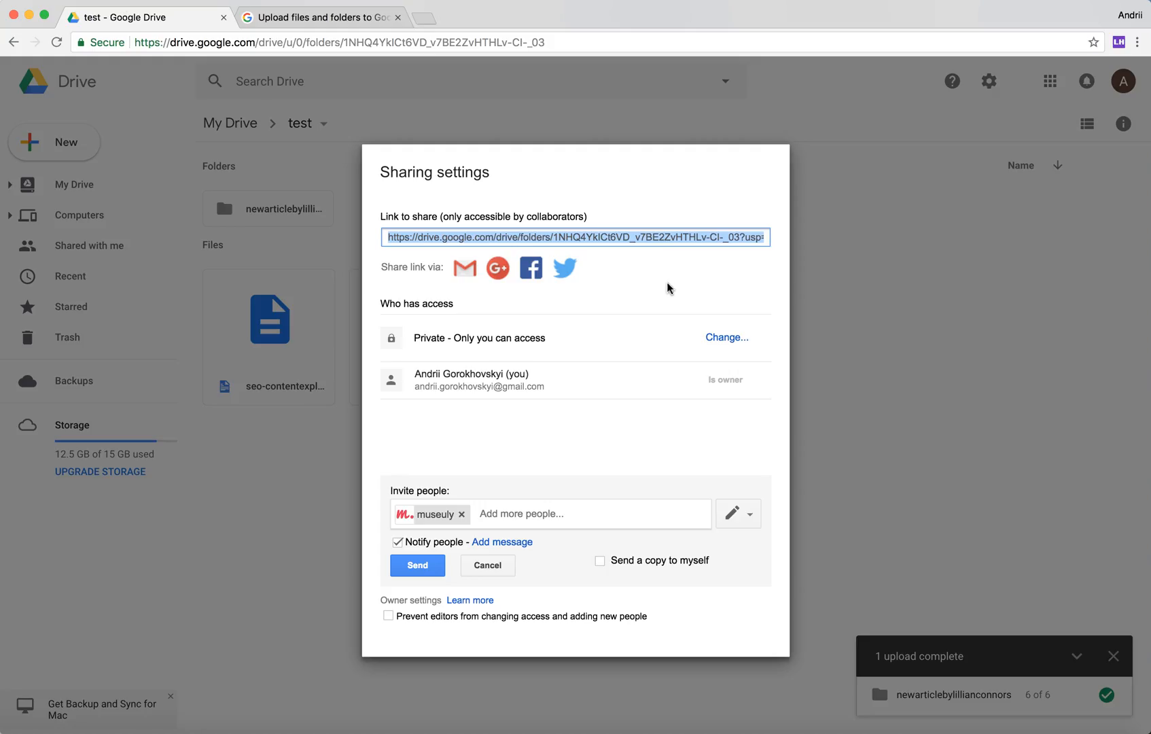
mouse_move(727, 341)
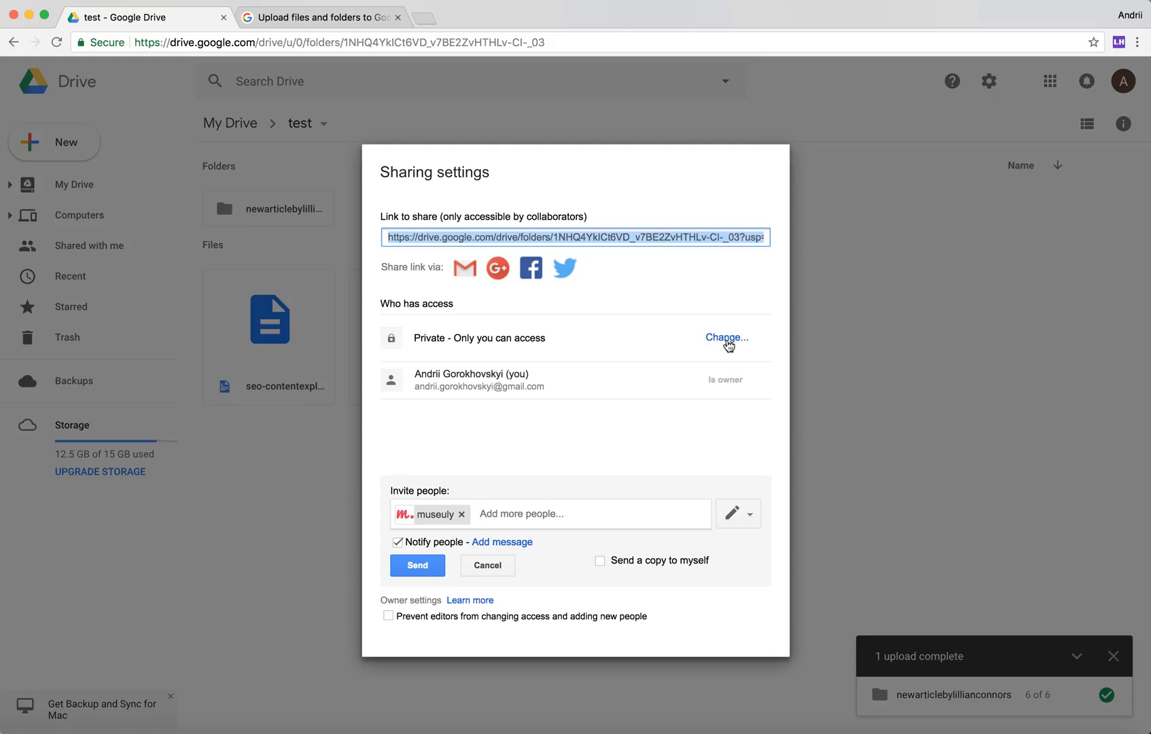
Open the test folder's link sharing options
left_click(725, 339)
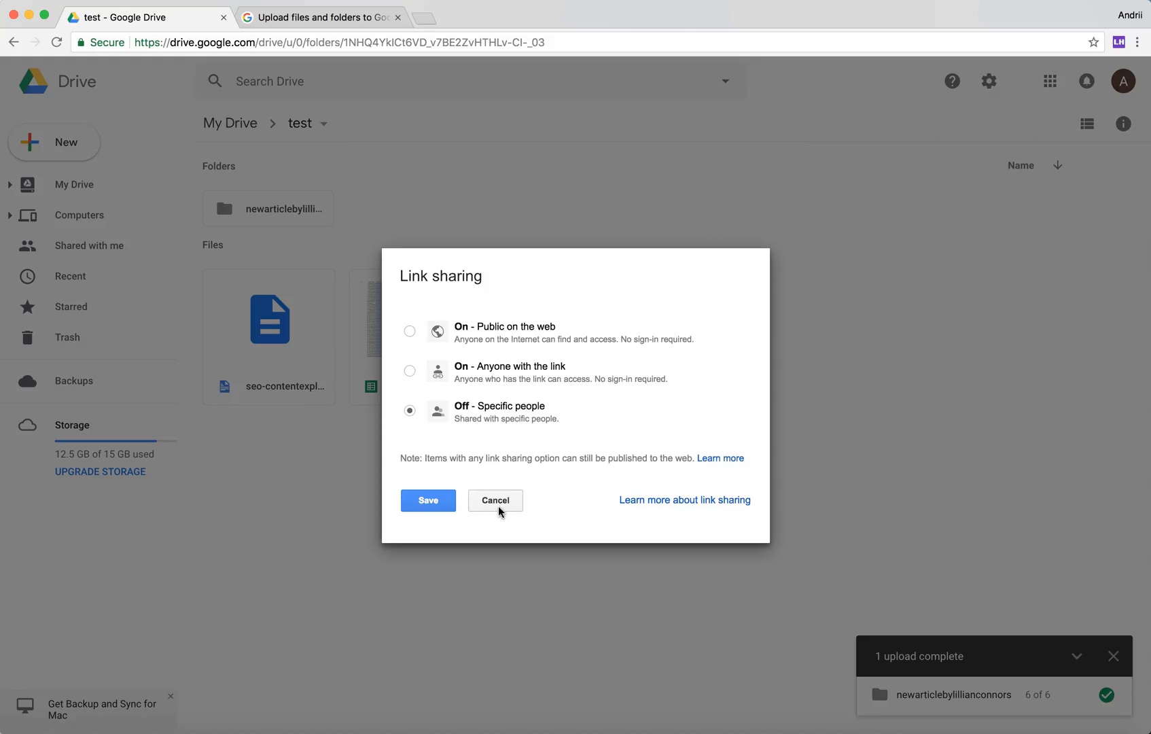
mouse_move(647, 371)
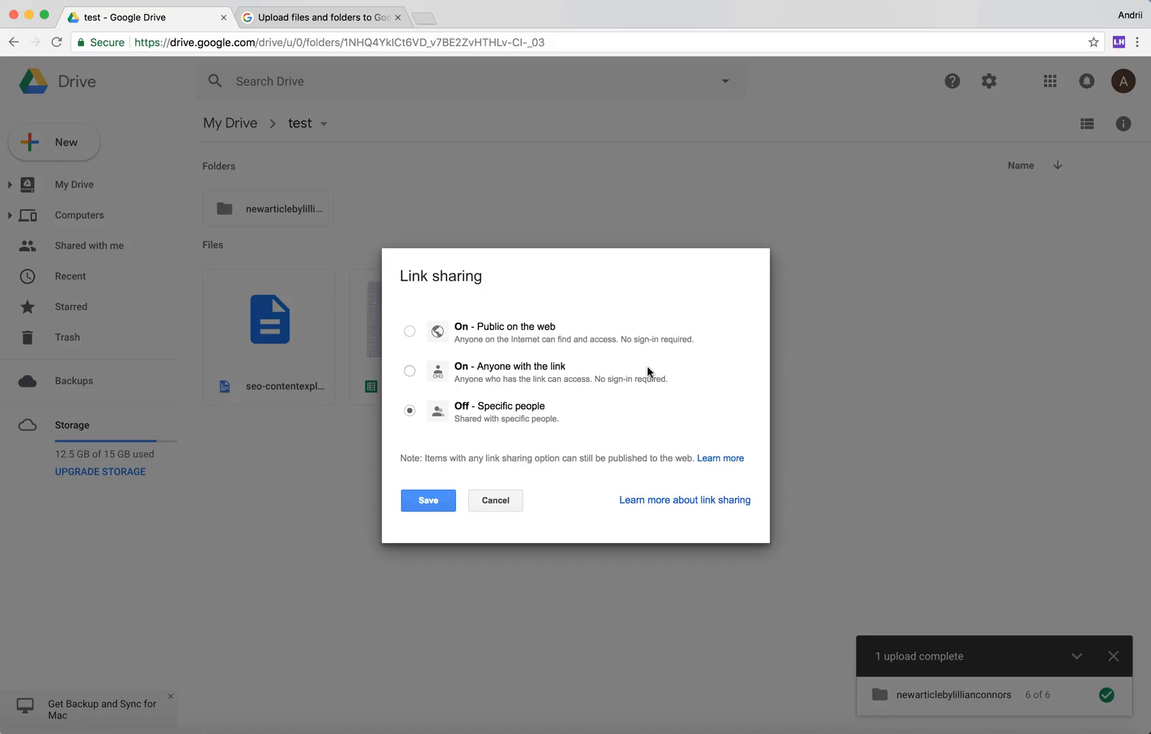
mouse_move(538, 434)
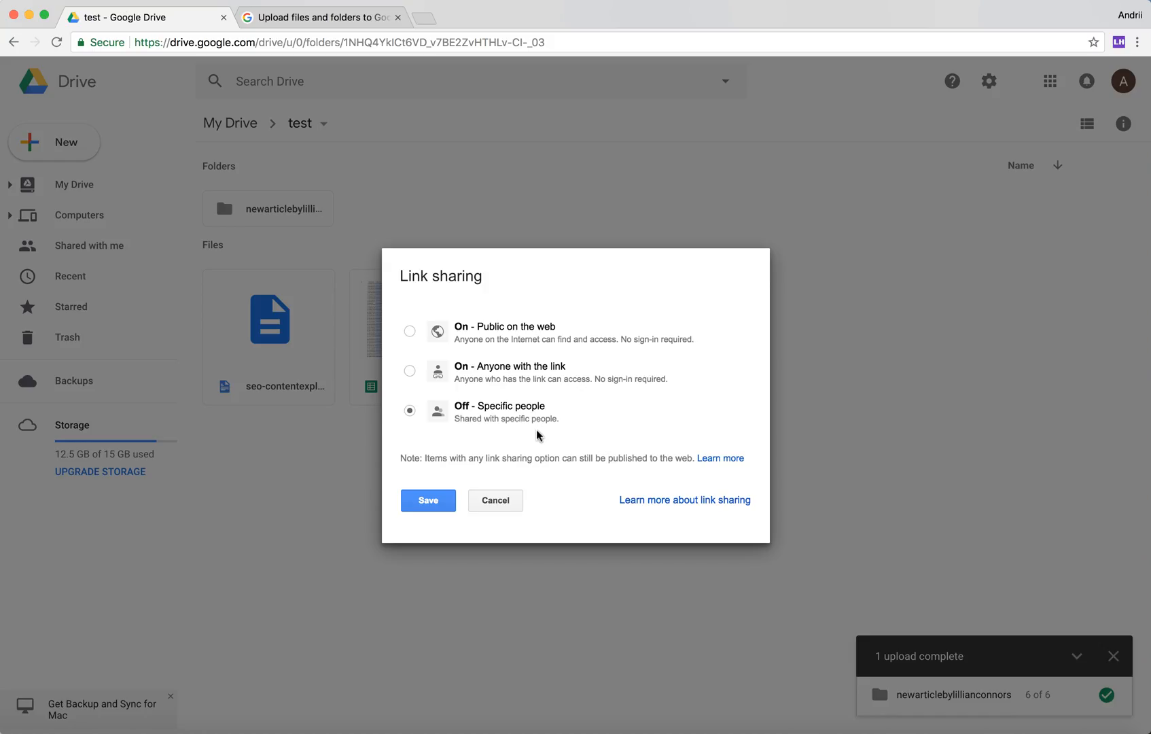
mouse_move(584, 389)
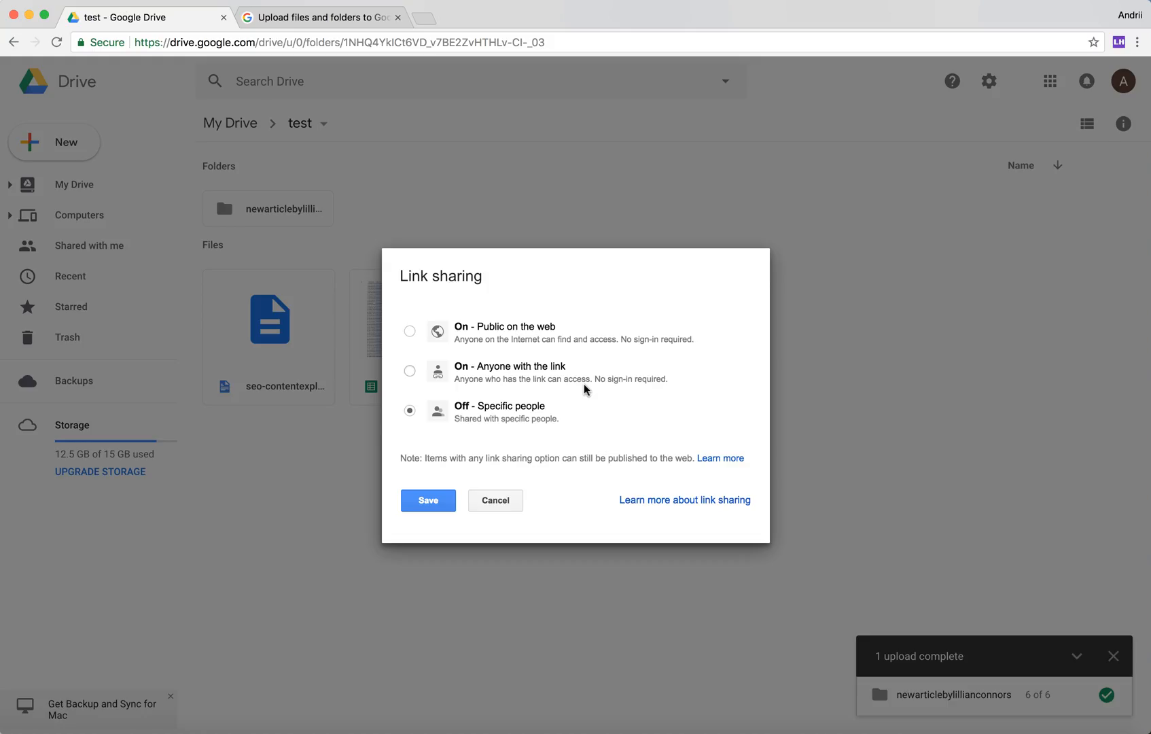
mouse_move(621, 322)
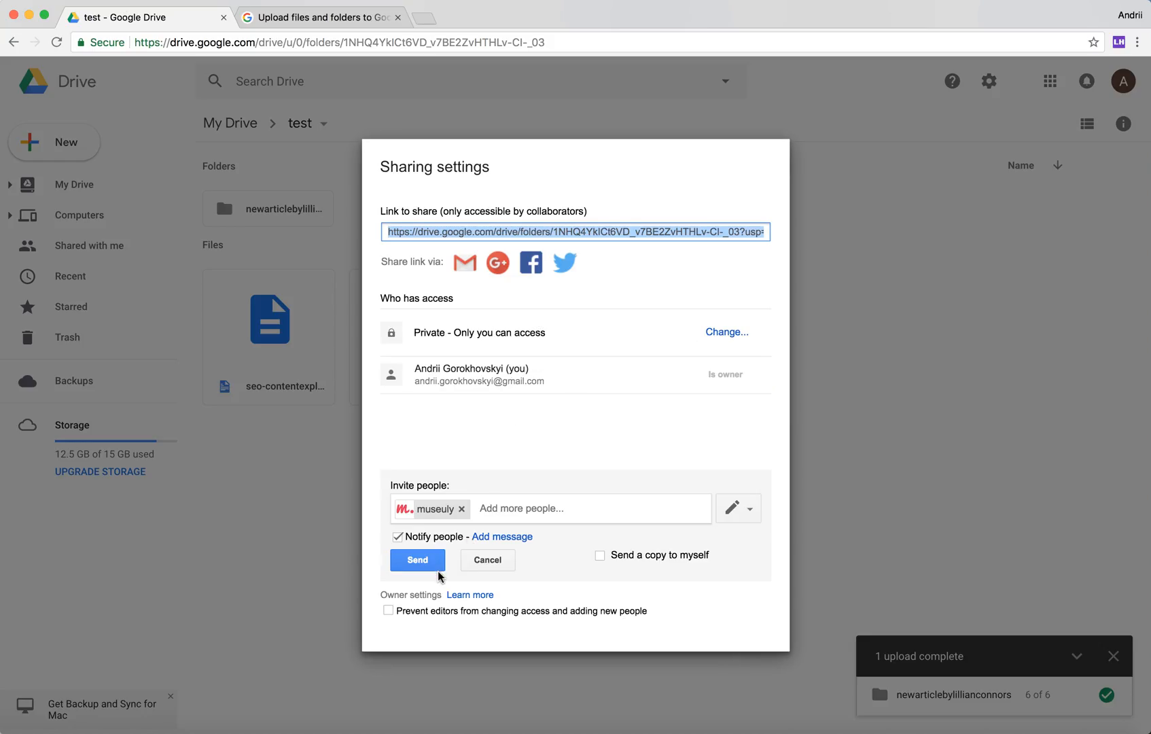
Send the invitation and confirm the collaborator has 'Can organize, add, & edit' access
left_click(417, 560)
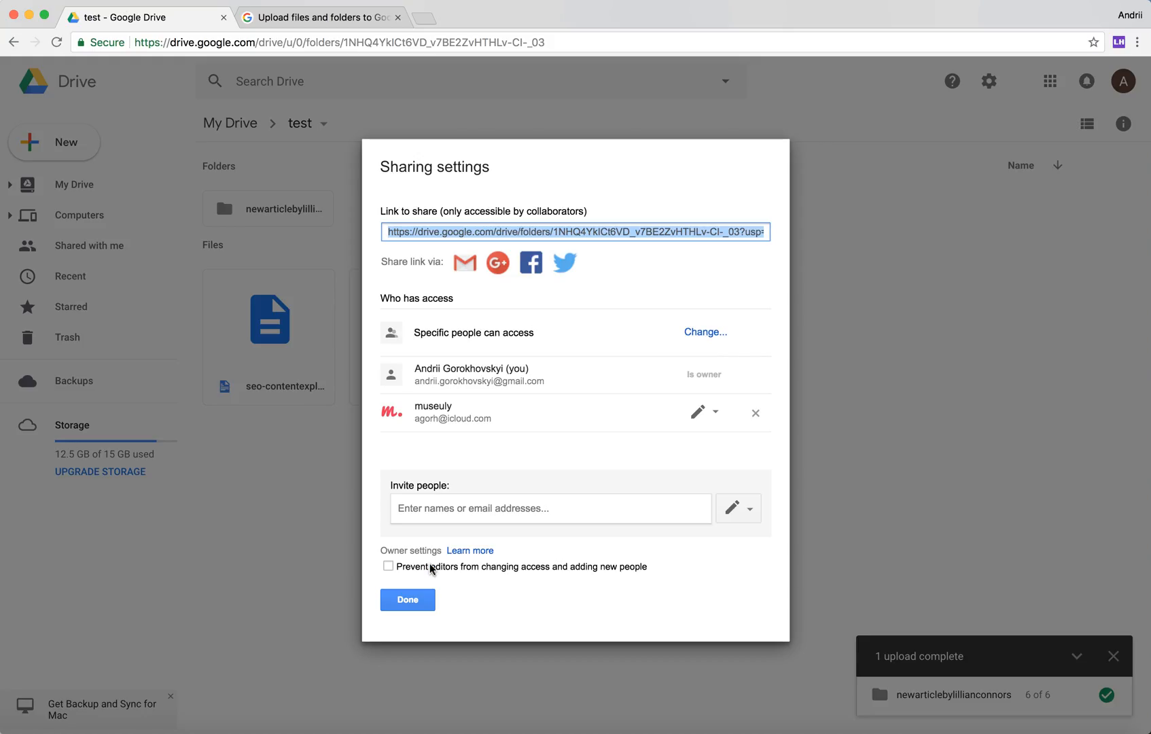
mouse_move(716, 416)
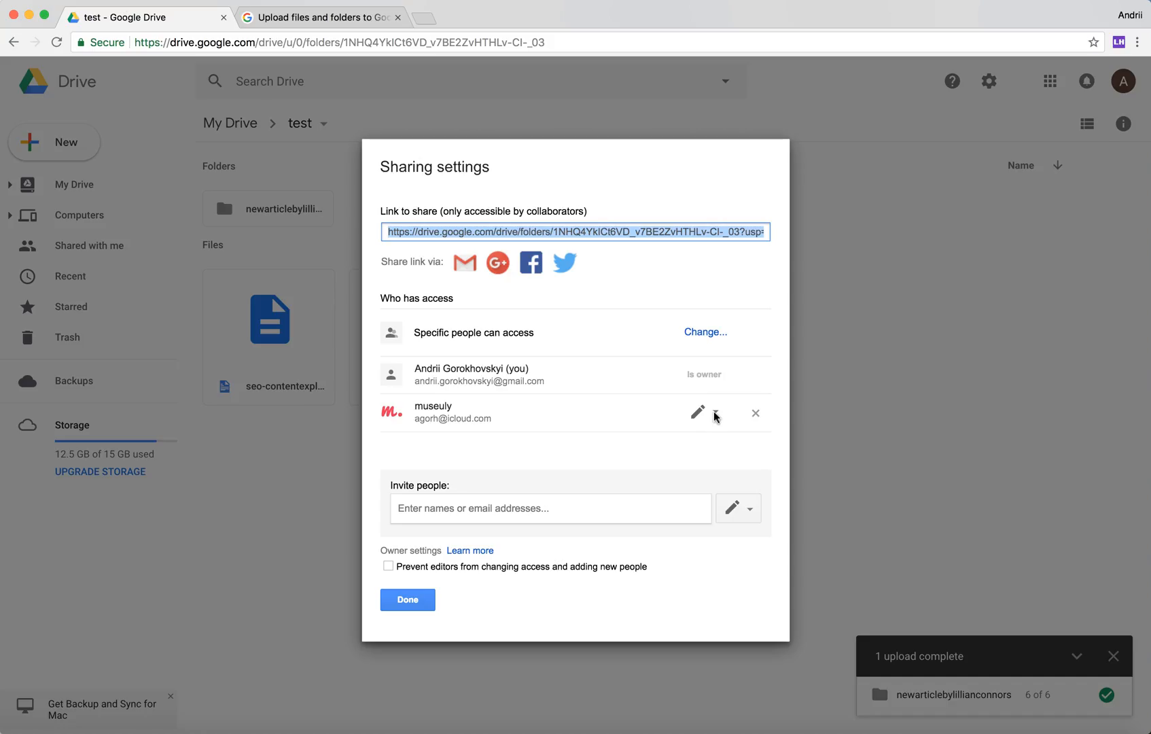
left_click(713, 412)
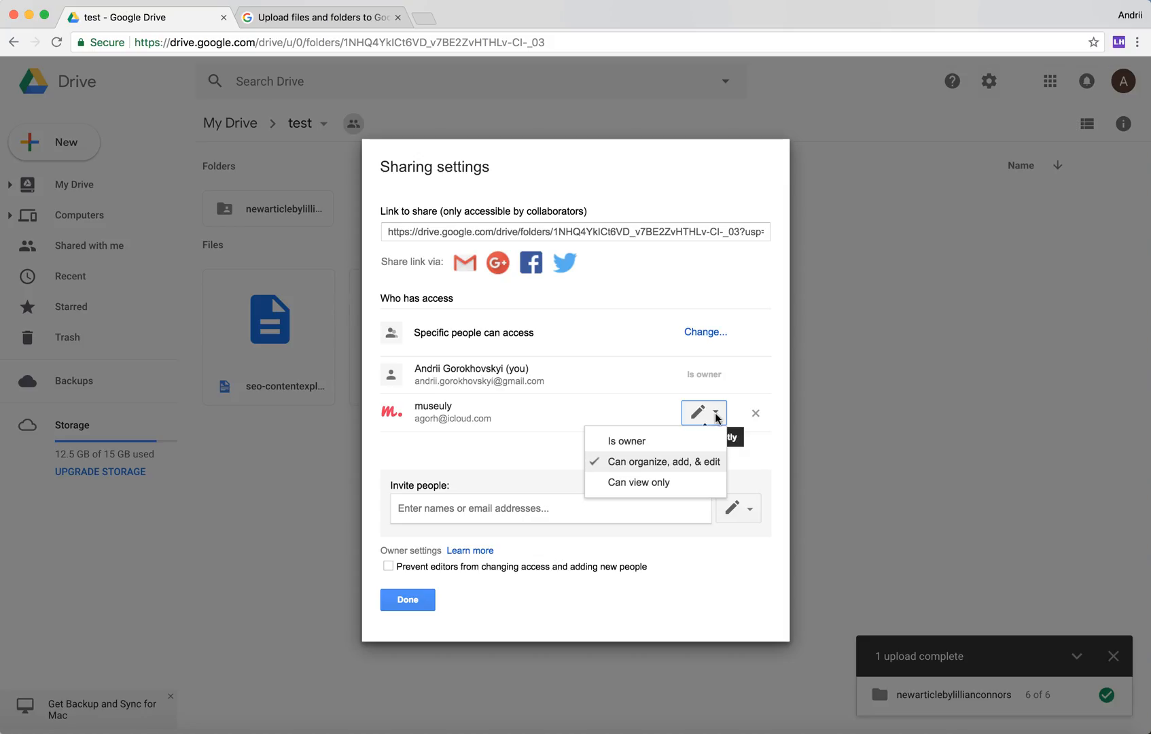
mouse_move(625, 443)
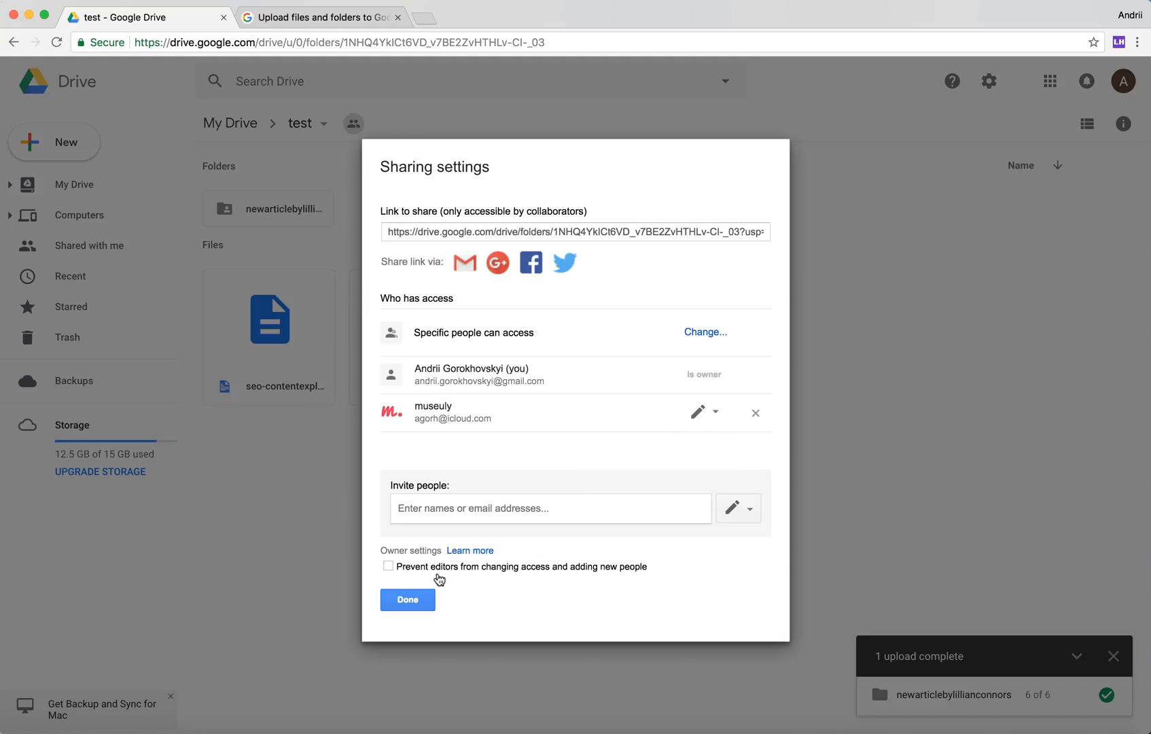
Close Sharing settings with Done, then select and deselect the Google Doc
left_click(407, 599)
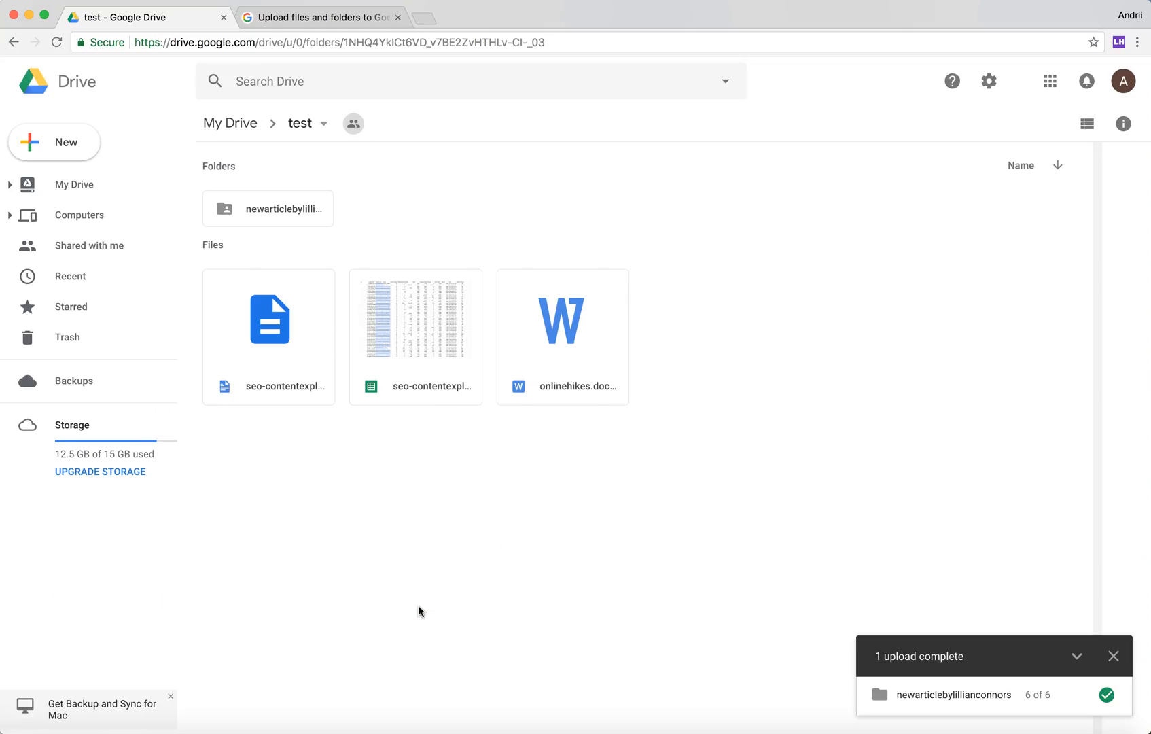
mouse_move(307, 294)
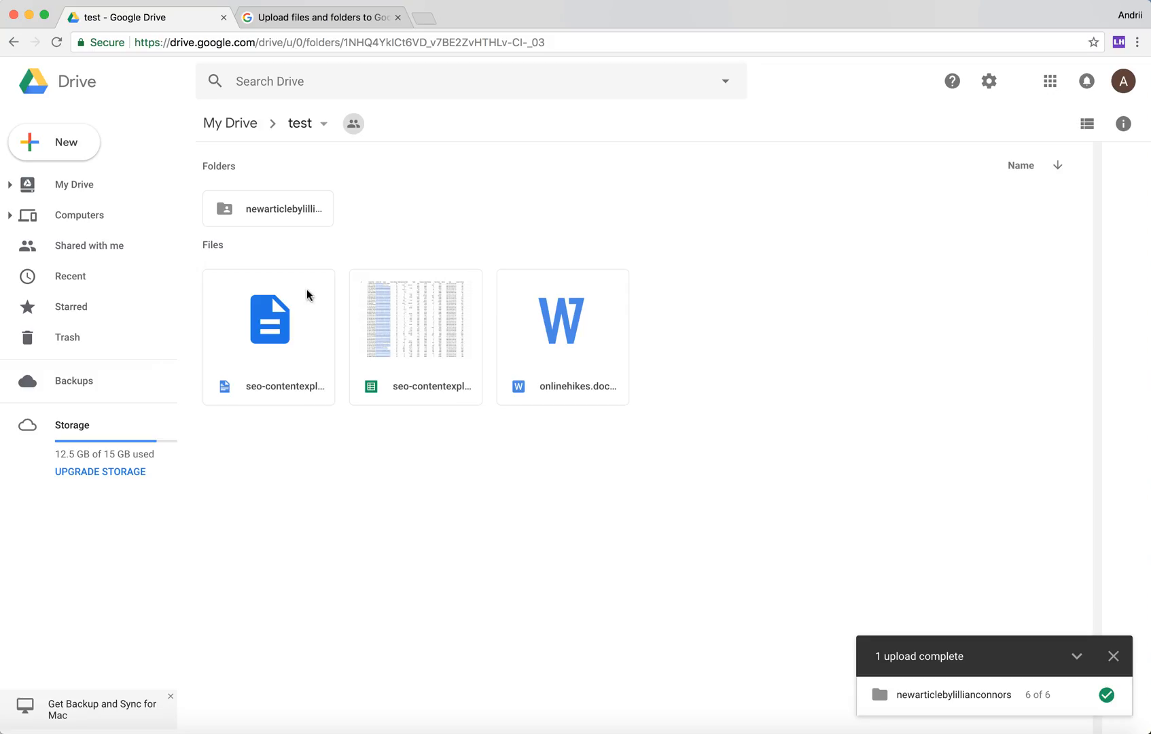
mouse_move(803, 341)
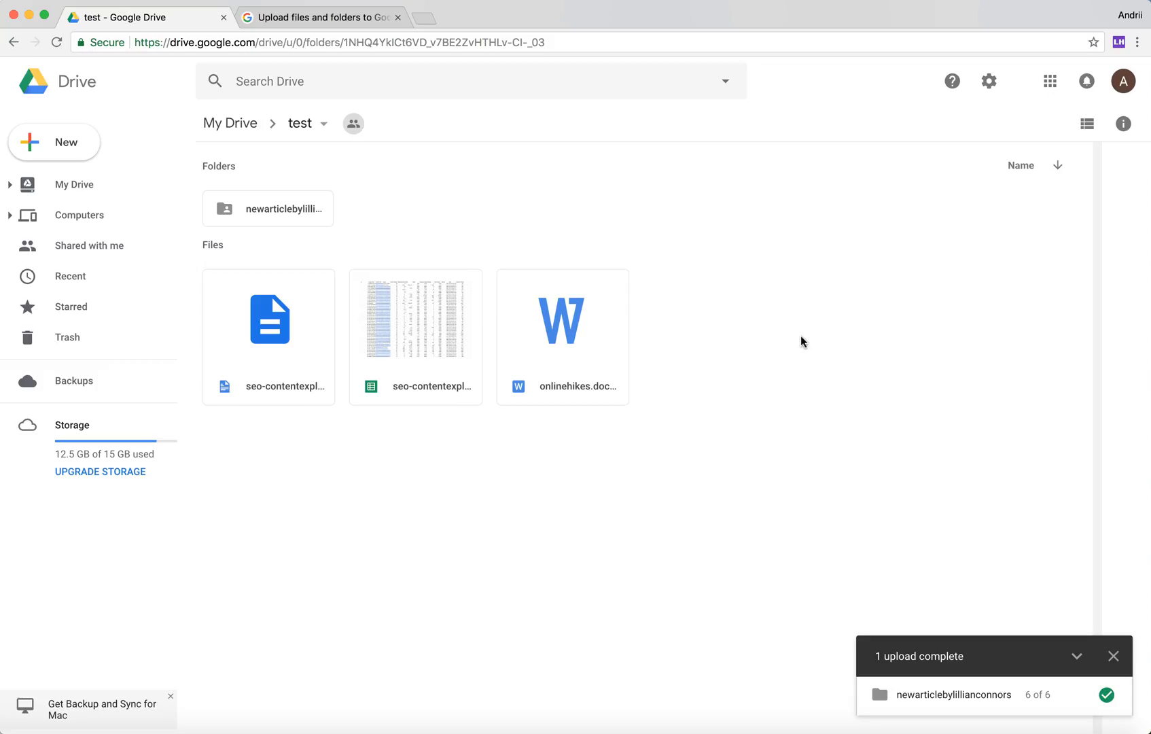
left_click(268, 319)
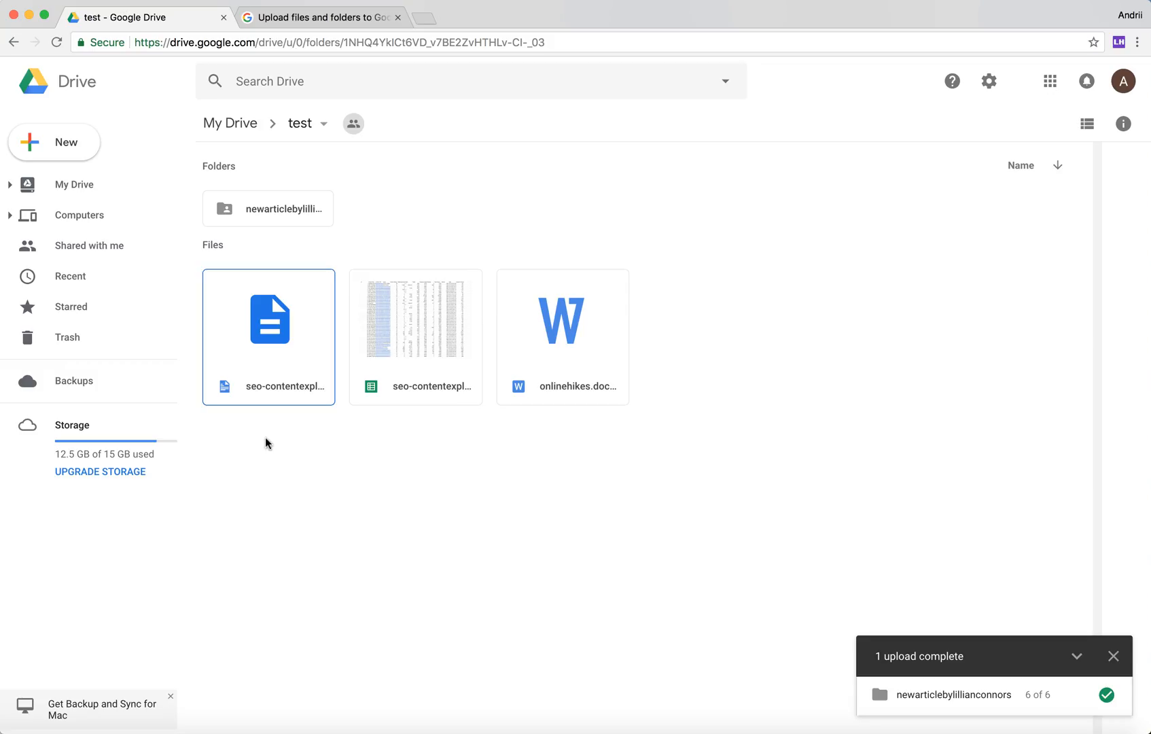
left_click(397, 464)
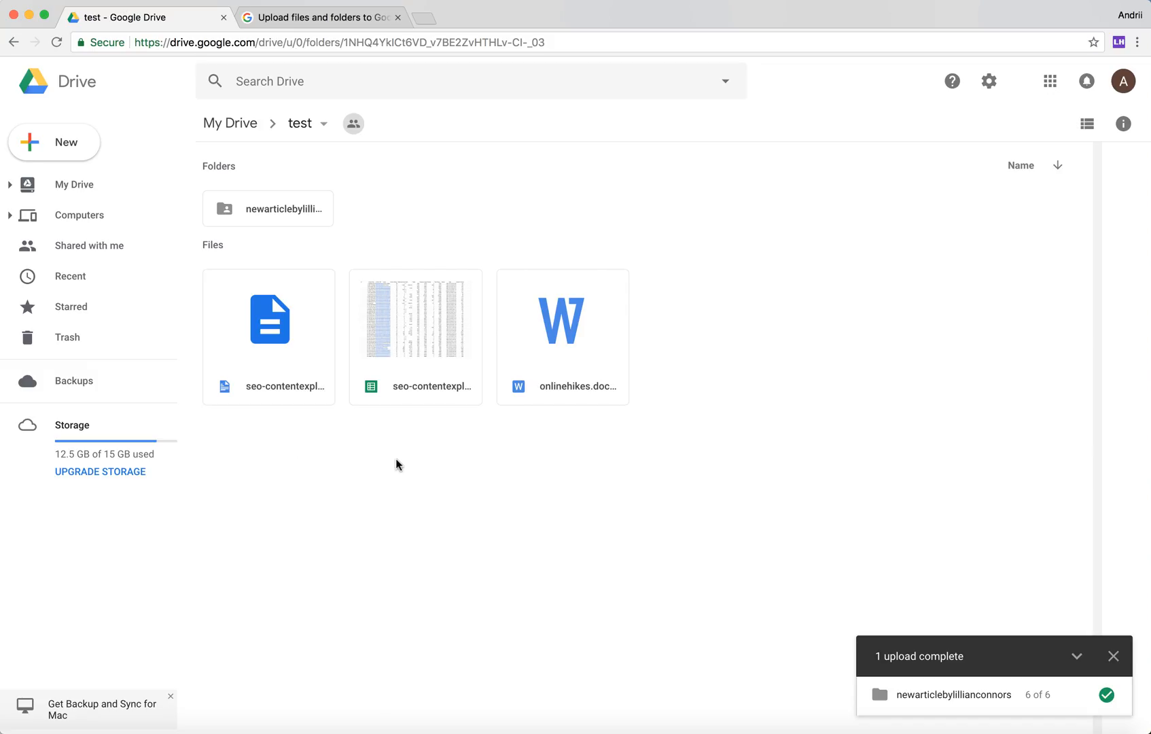
mouse_move(282, 338)
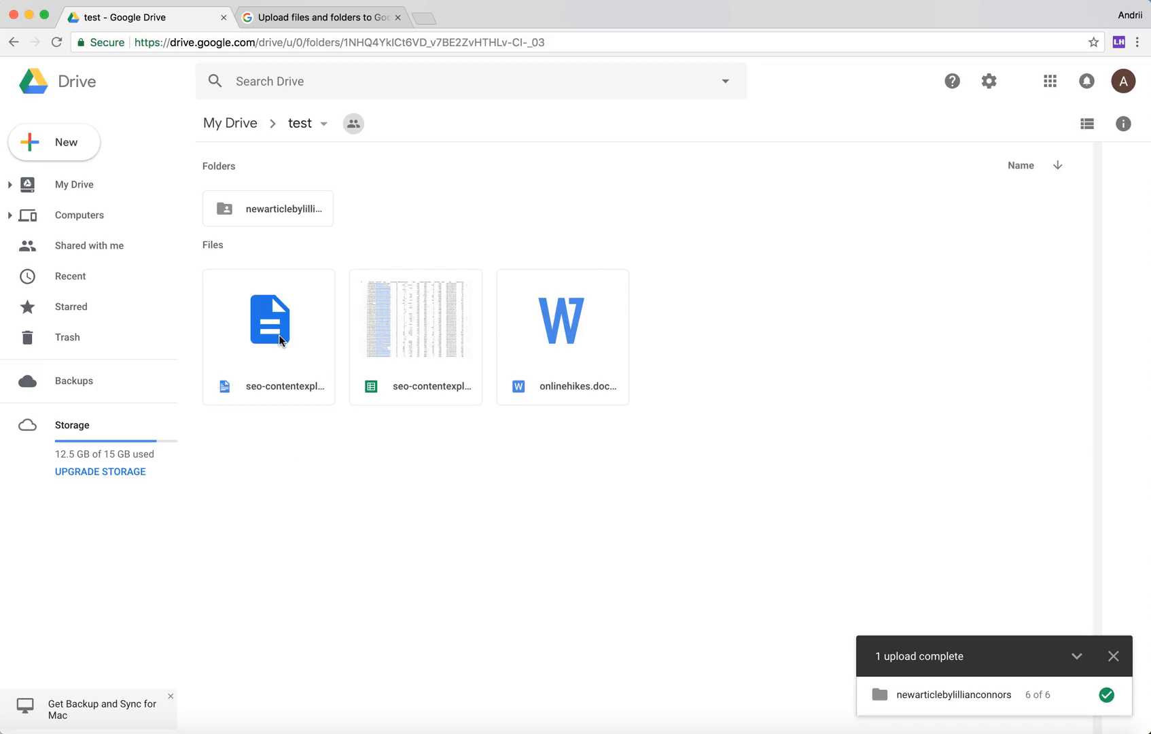
right_click(268, 318)
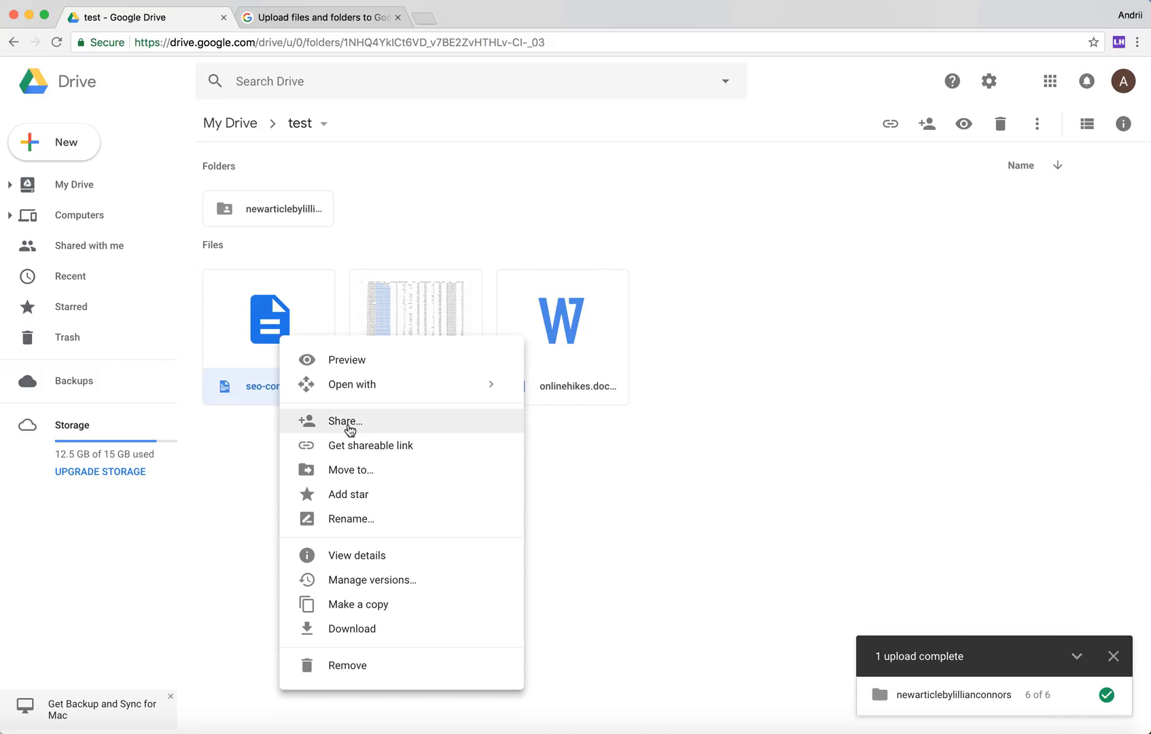
left_click(345, 420)
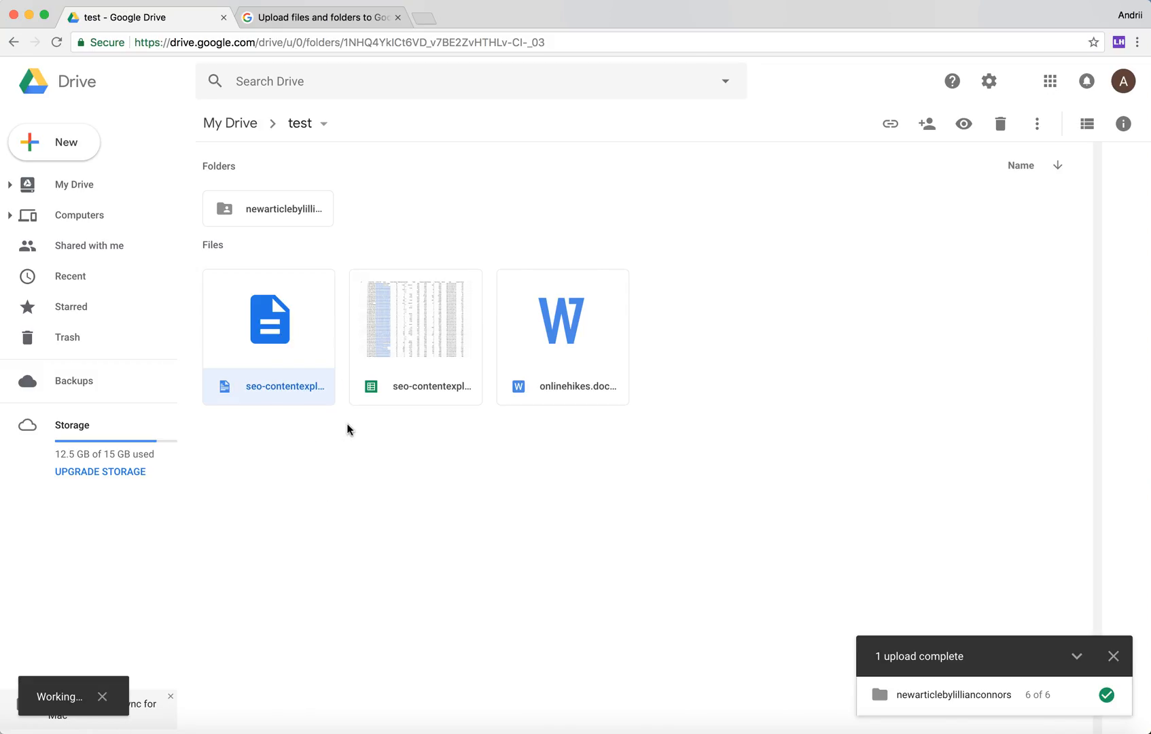
left_click(926, 123)
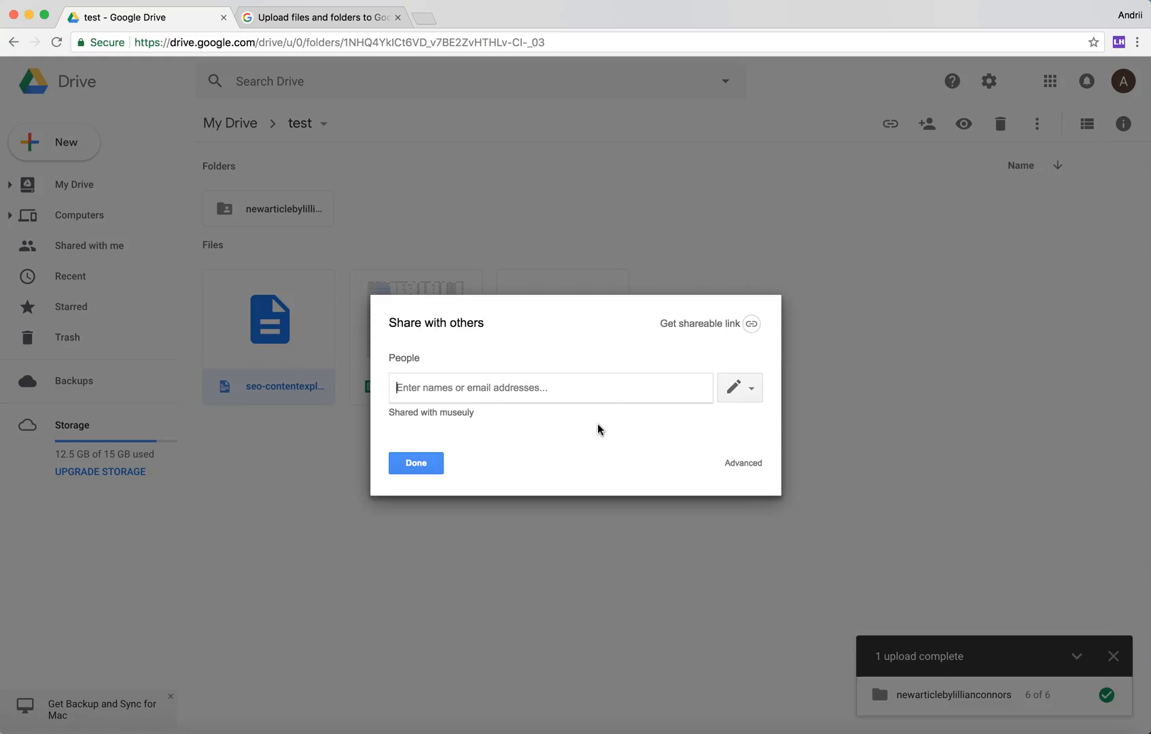
mouse_move(742, 462)
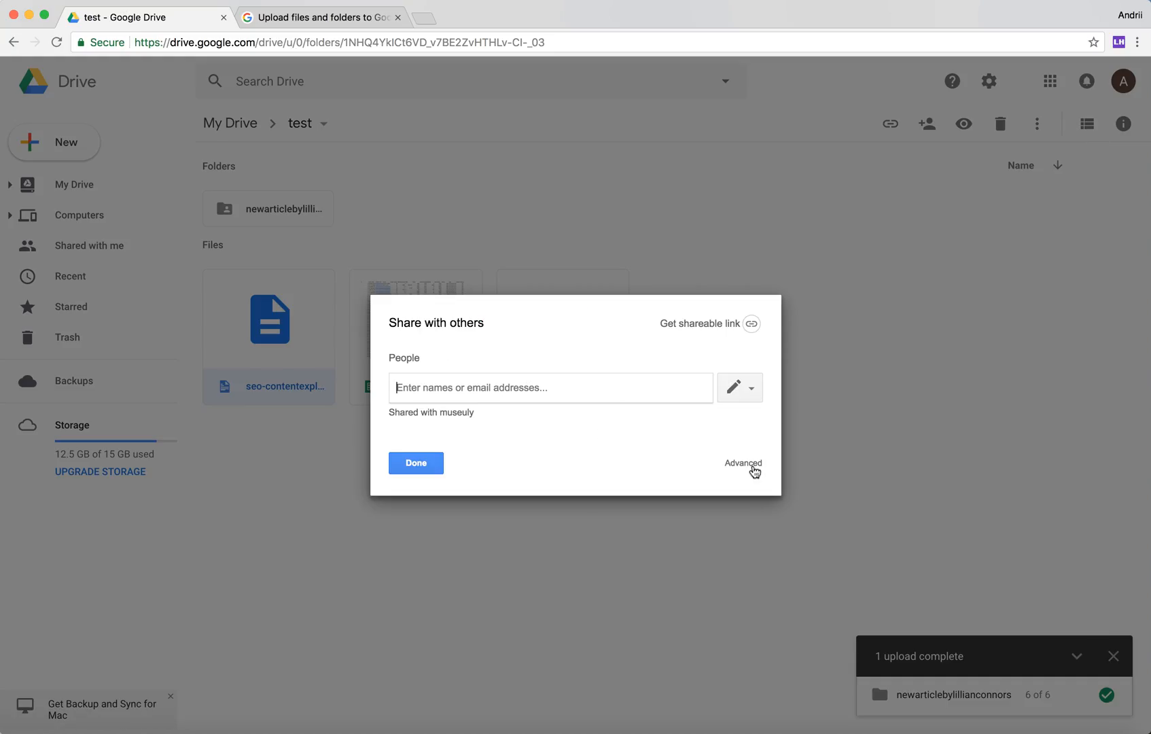
left_click(743, 462)
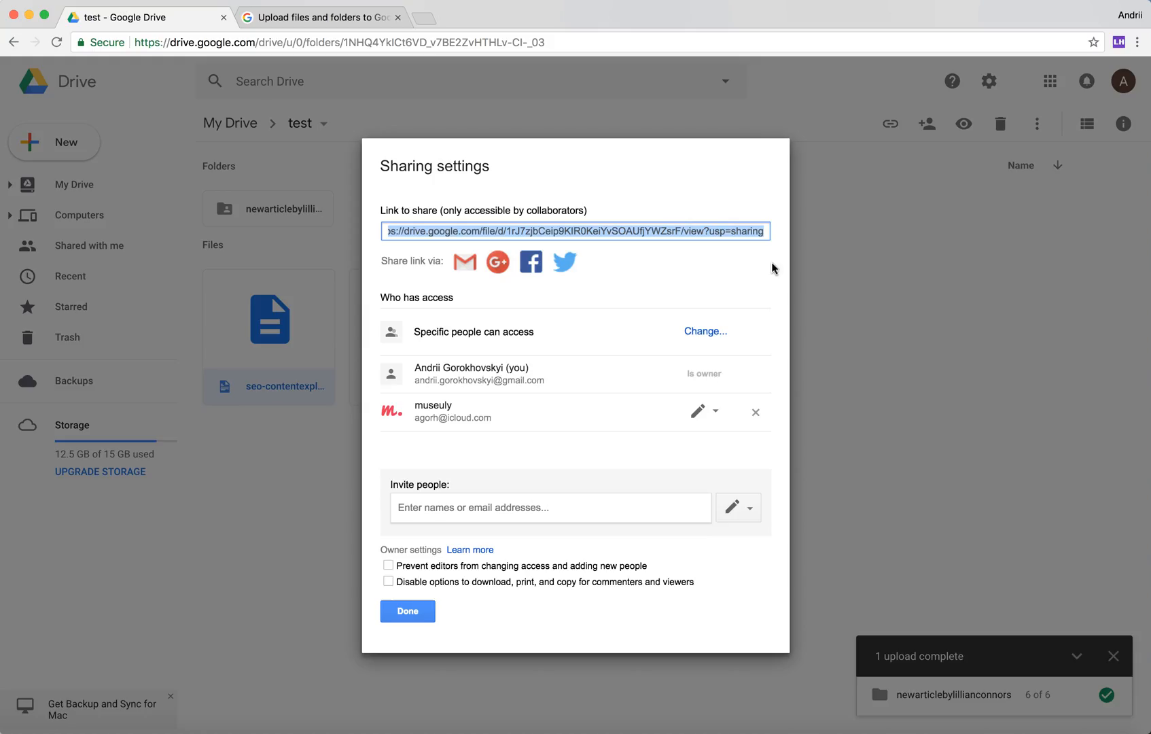
mouse_move(577, 530)
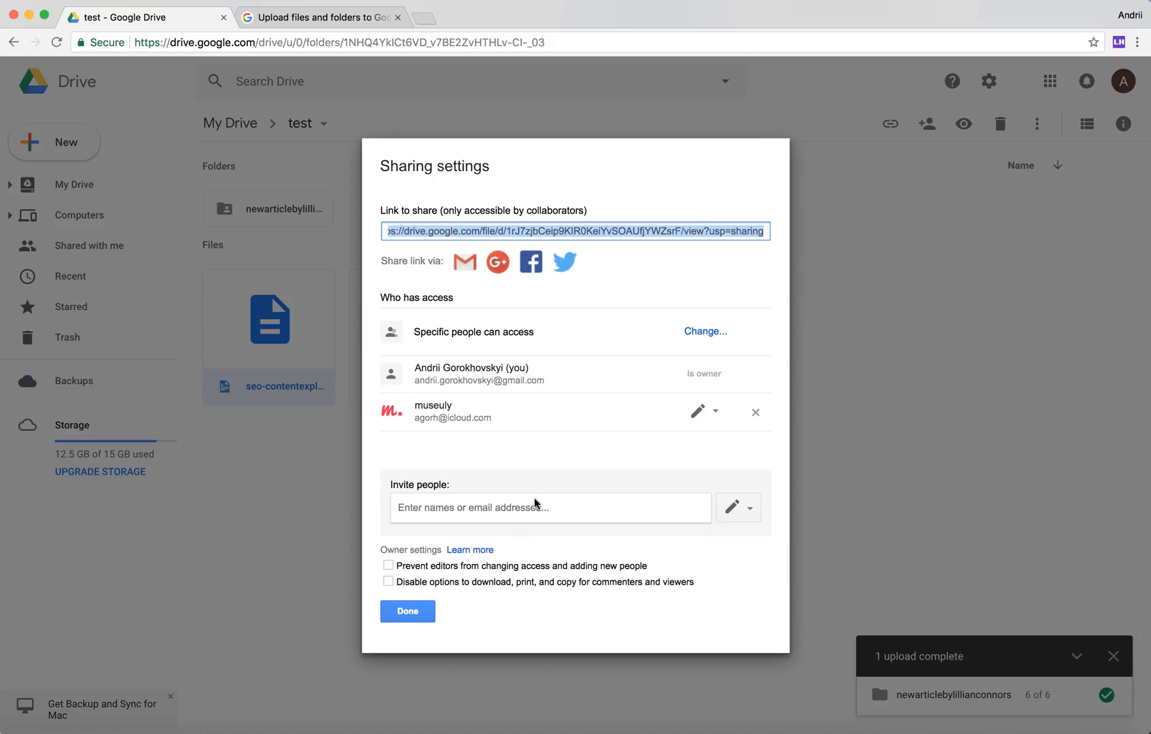
mouse_move(408, 611)
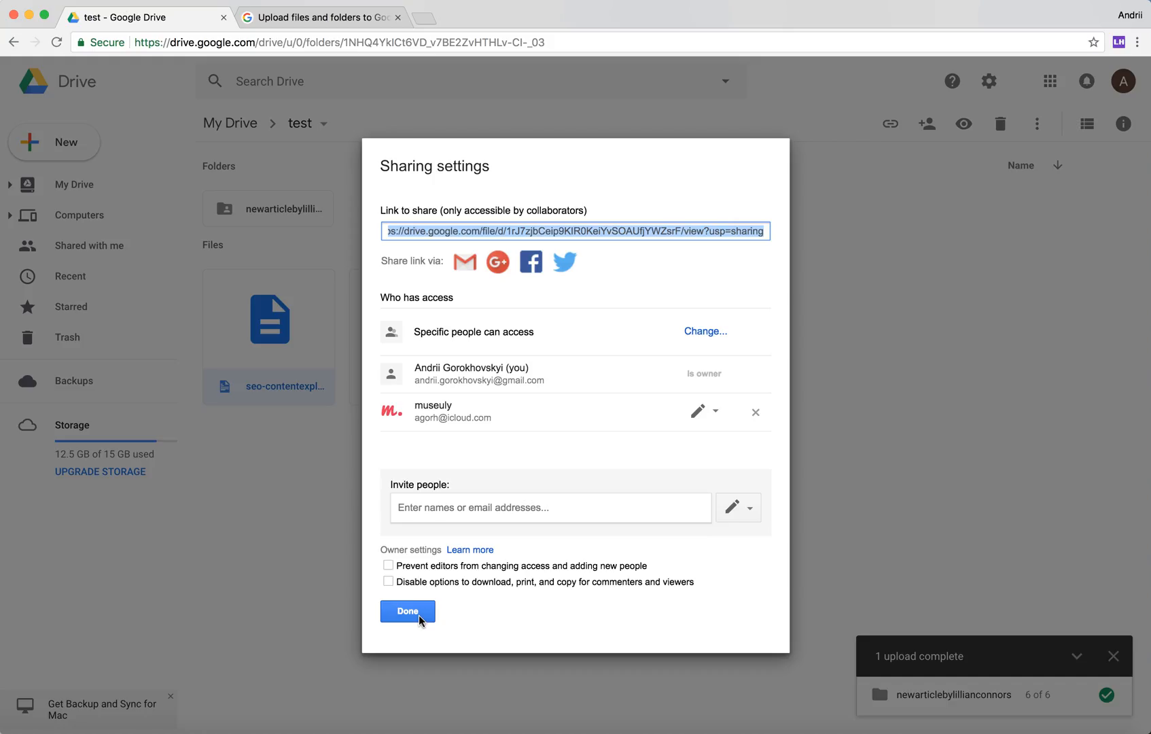
left_click(407, 610)
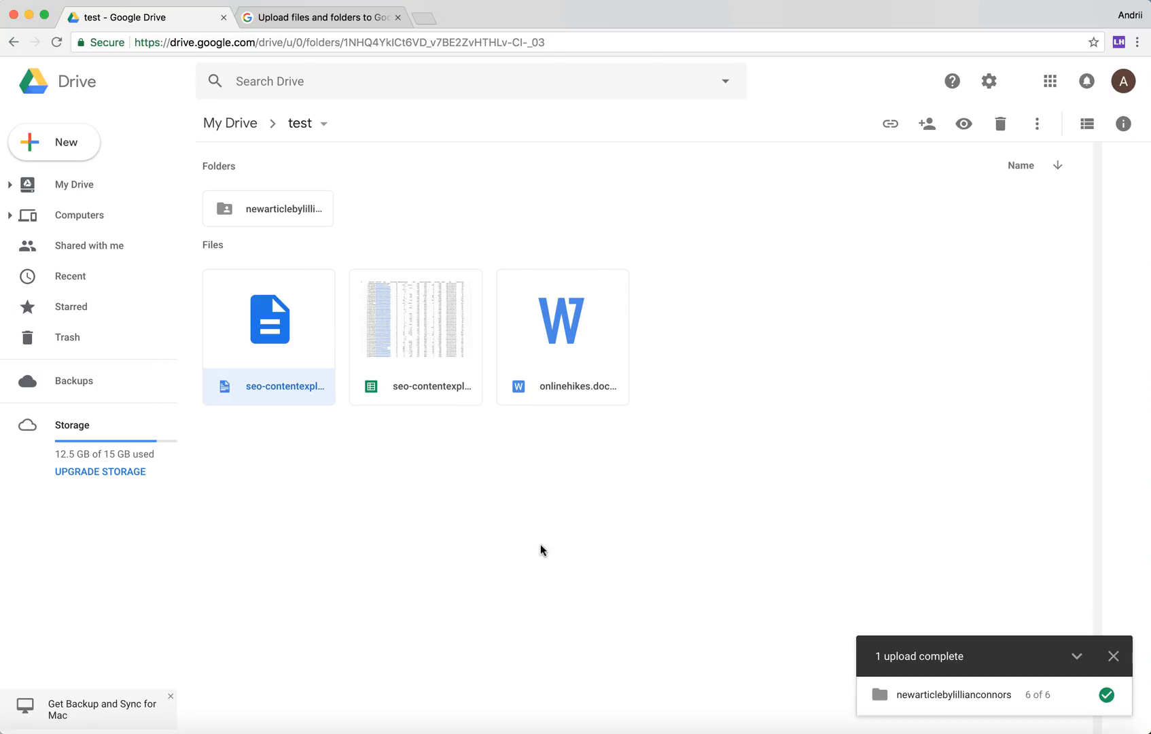
left_click(543, 550)
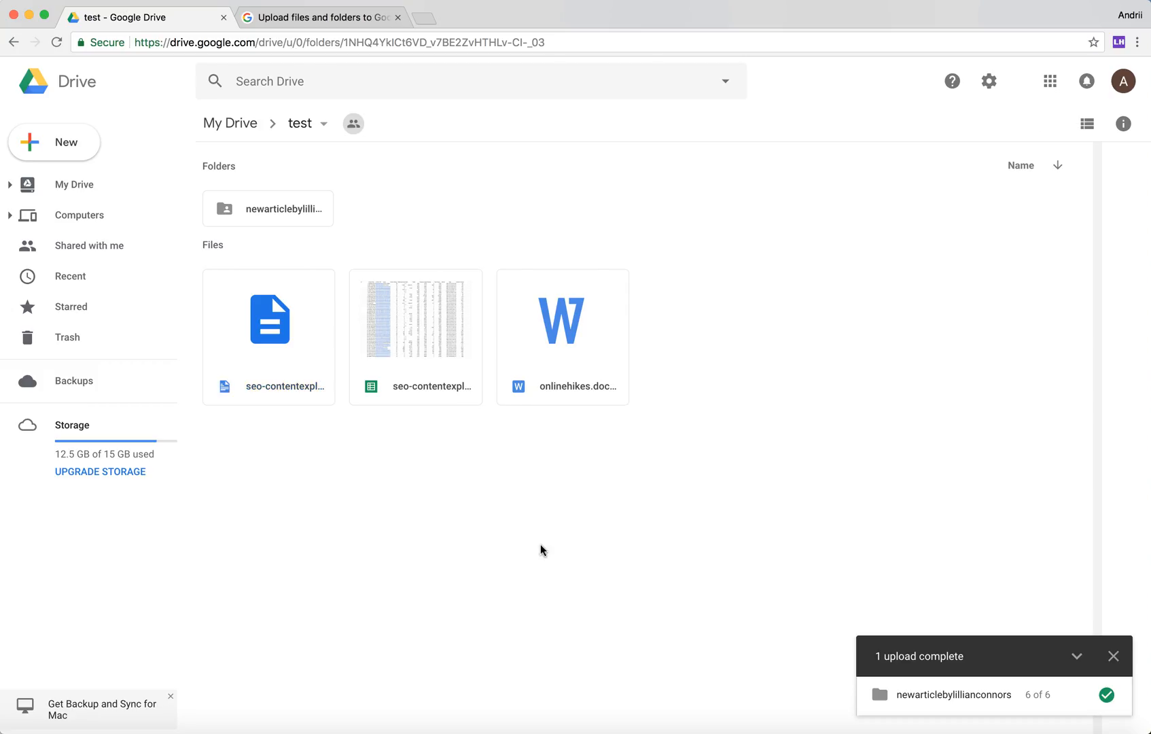